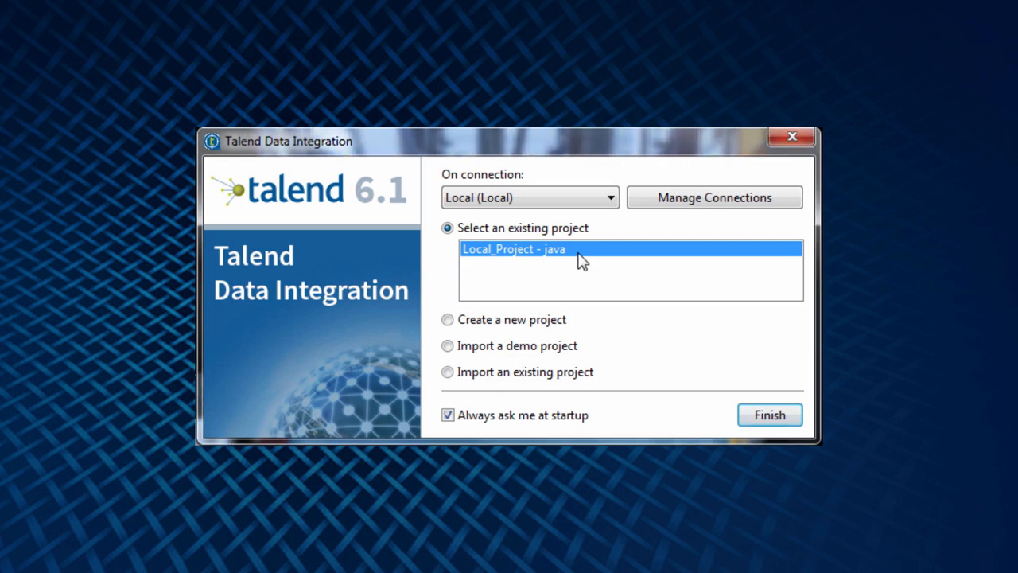
Step: Open the Local_Project java project and start the studio from the welcome page
{"action": "left_click", "coordinate": [769, 413]}
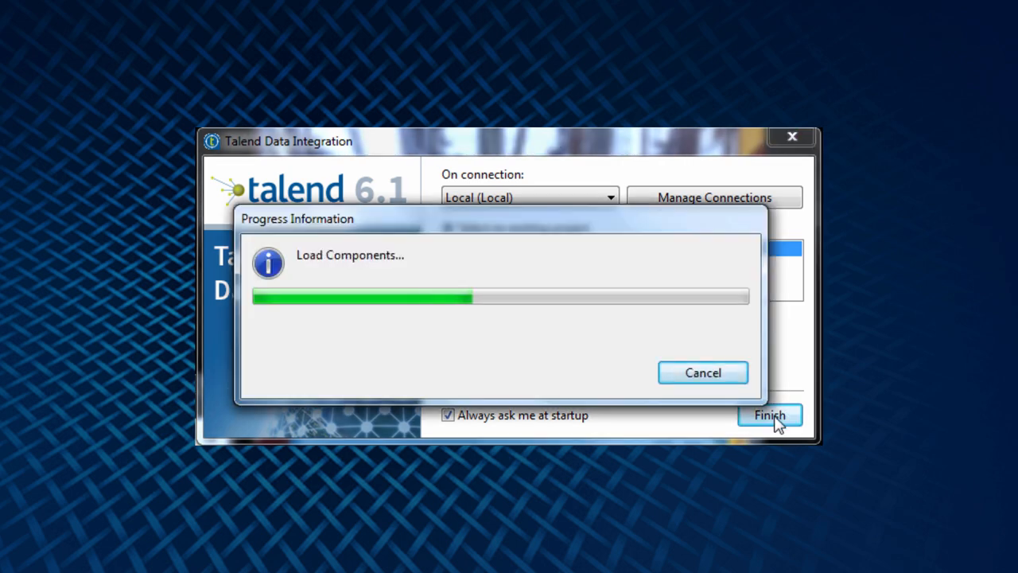
{"action": "left_click", "coordinate": [770, 415]}
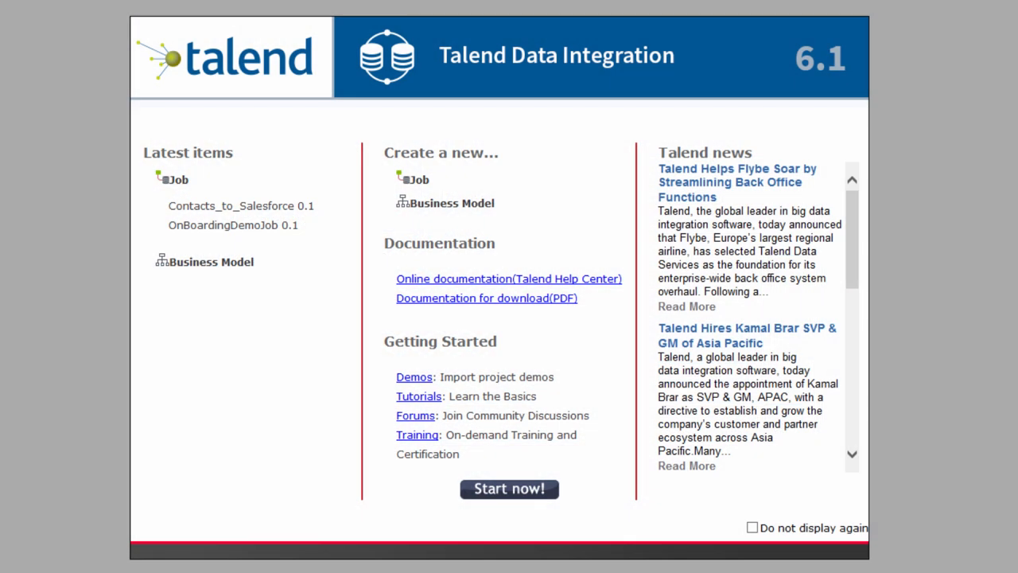
{"action": "mouse_move", "coordinate": [708, 541]}
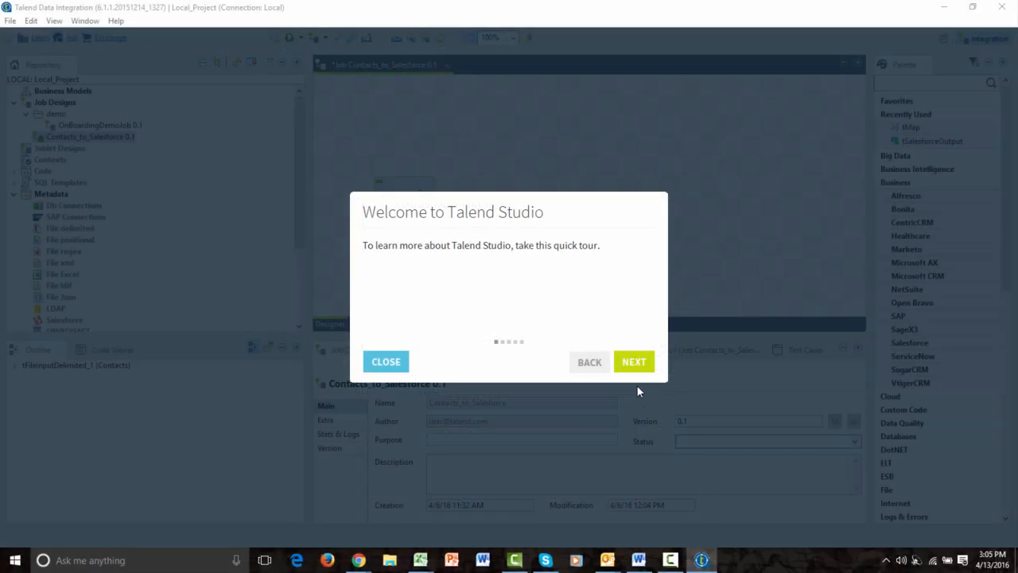
Step: Dismiss the Welcome to Talend Studio tour and bring up the Help menu over the Contacts_to_Salesforce job
{"action": "left_click", "coordinate": [633, 362]}
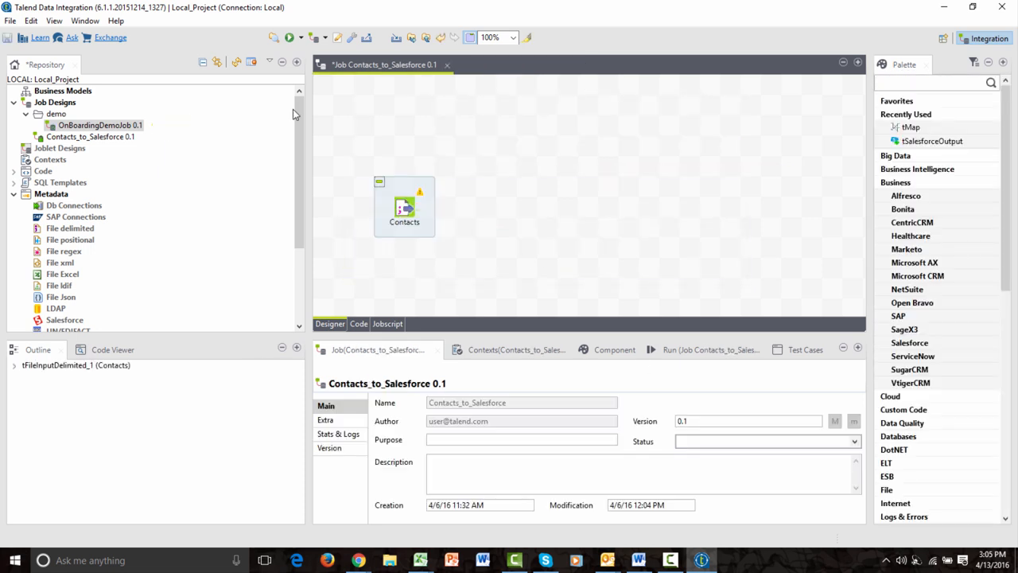
{"action": "left_click", "coordinate": [115, 21]}
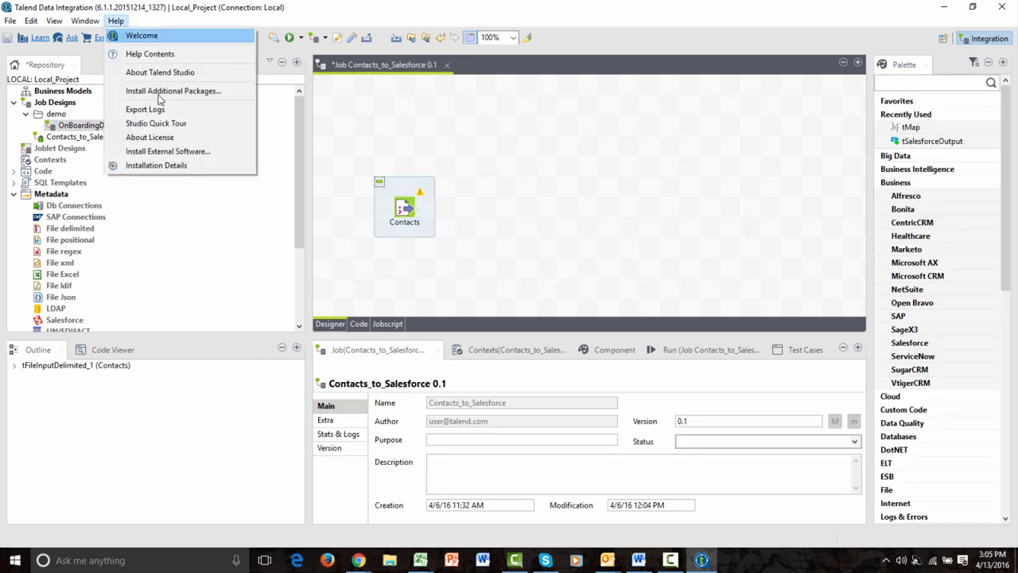
{"action": "mouse_move", "coordinate": [156, 124]}
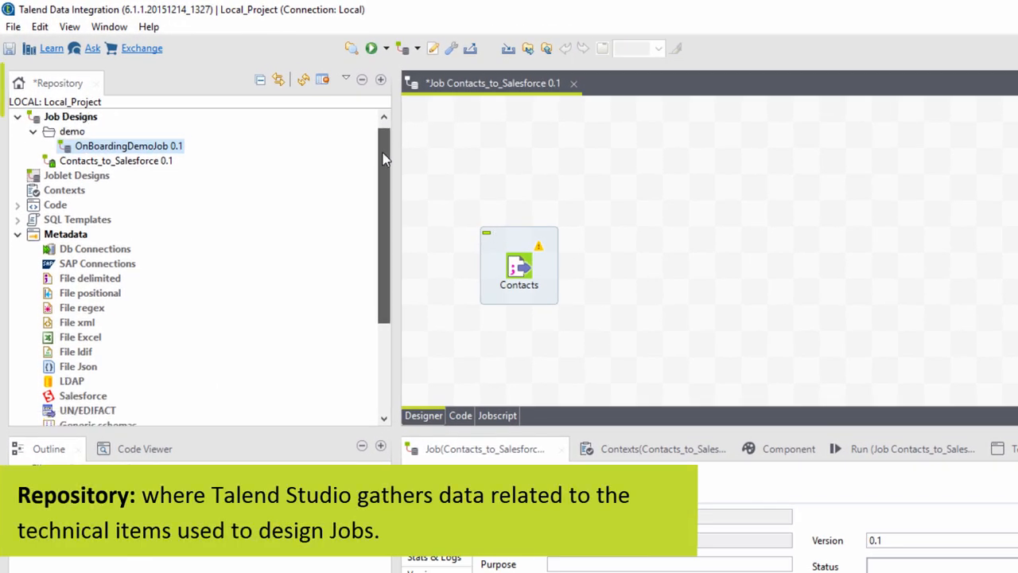
{"action": "scroll", "scroll_direction": "down", "scroll_amount": 3}
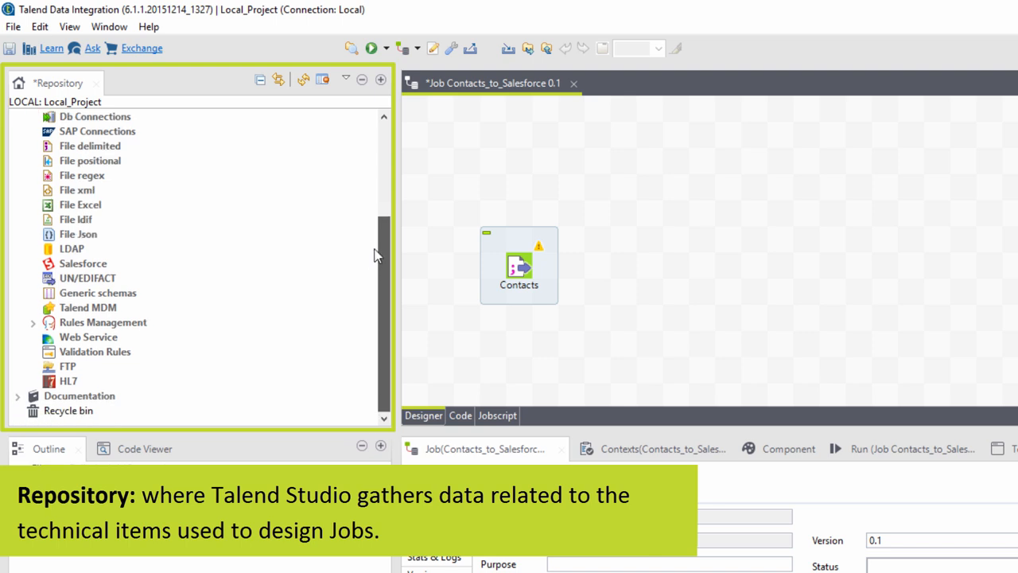
{"action": "scroll", "scroll_direction": "up", "scroll_amount": 3}
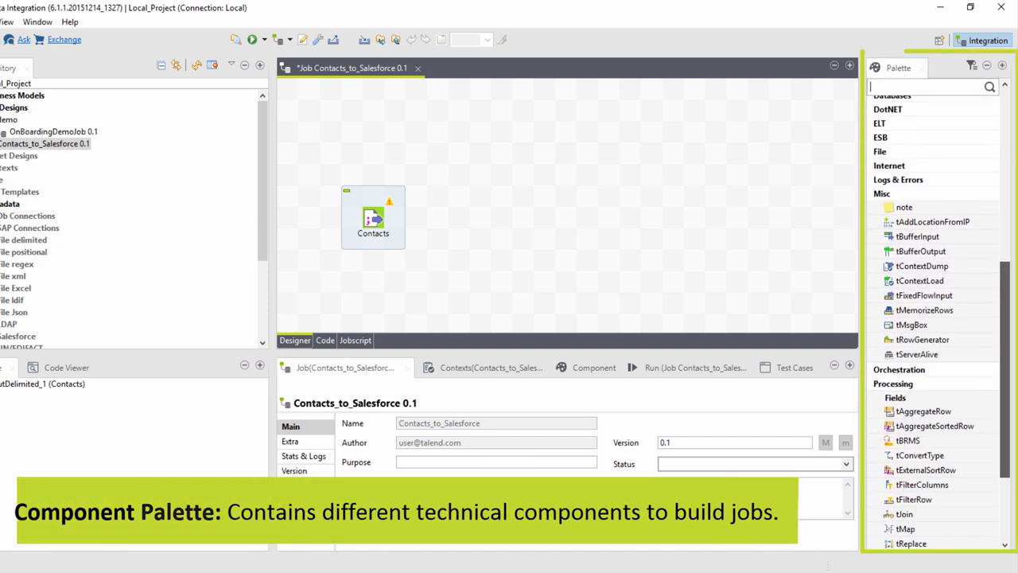
Step: Expand the Salesforce family under Business in the Palette to list tSalesforceInput and tSalesforceOutput
{"action": "scroll", "scroll_direction": "down", "scroll_amount": 3}
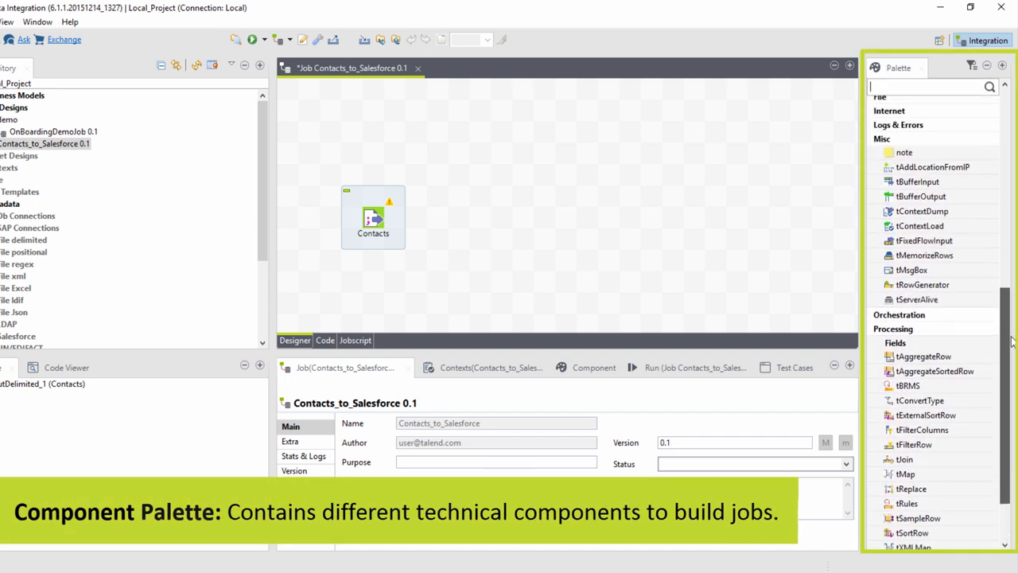
{"action": "scroll", "scroll_direction": "up", "scroll_amount": 3}
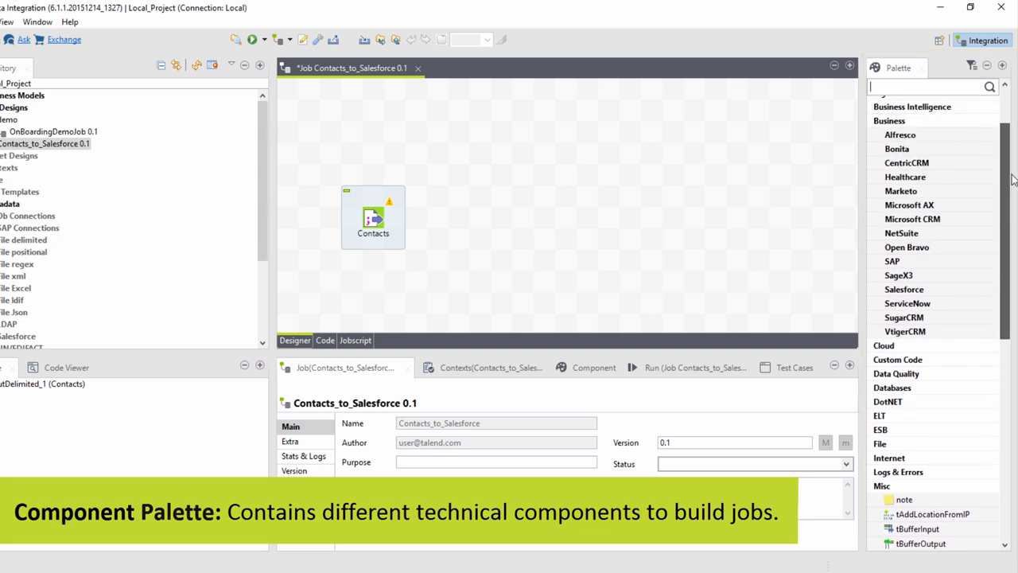
{"action": "scroll", "scroll_direction": "up", "scroll_amount": 3}
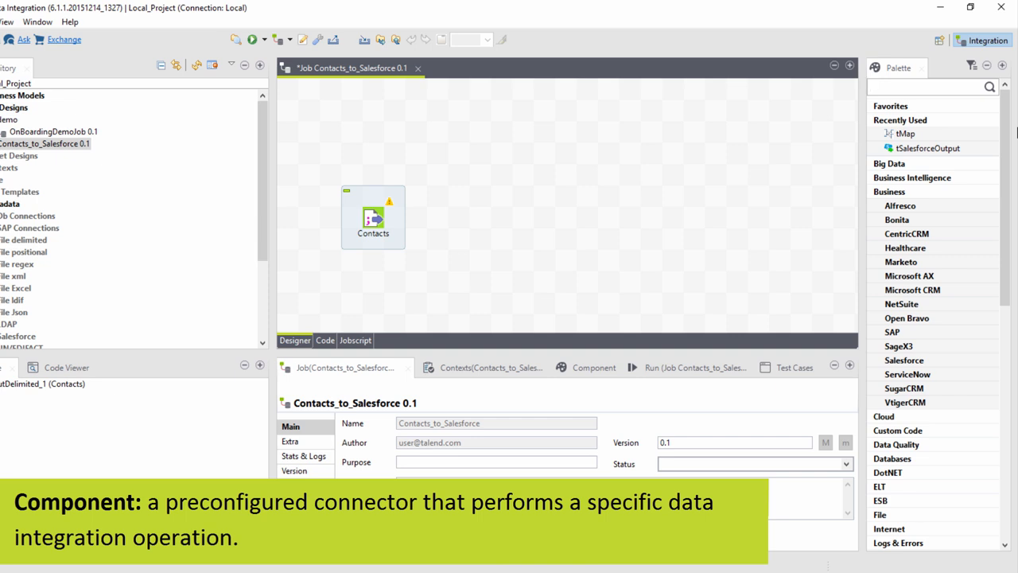
{"action": "left_click", "coordinate": [903, 360]}
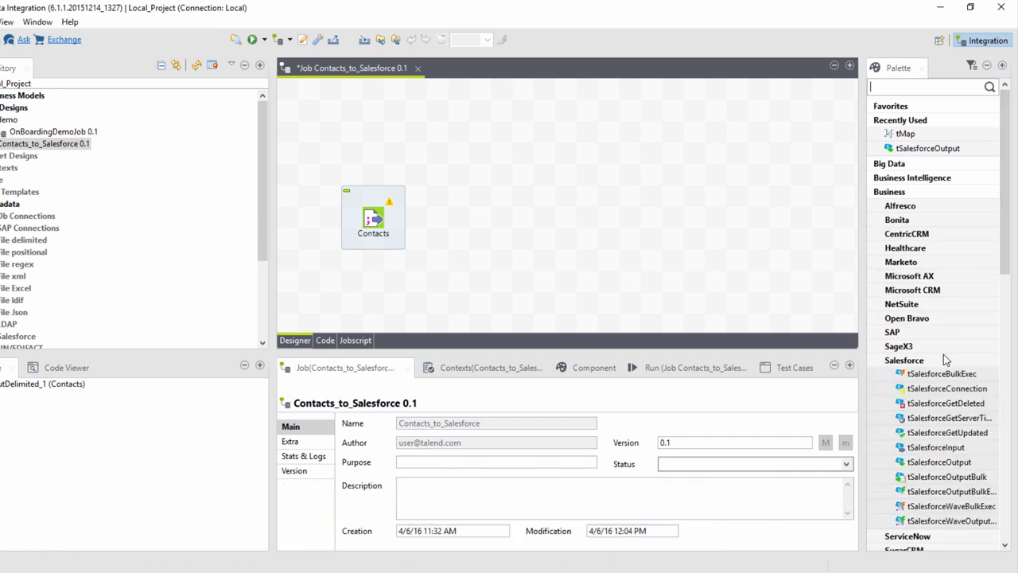
{"action": "scroll", "scroll_direction": "down", "scroll_amount": 3}
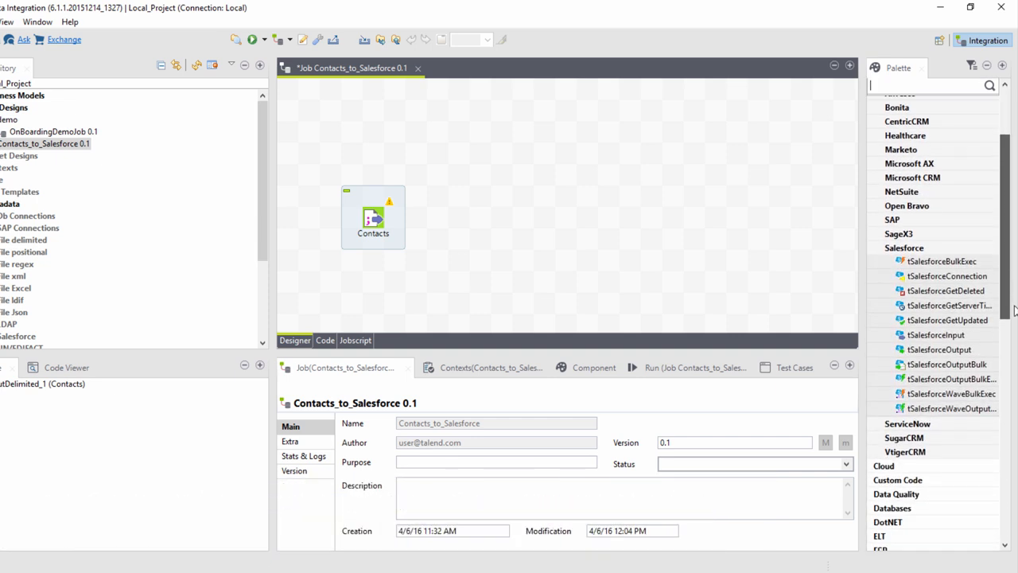
{"action": "scroll", "scroll_direction": "down", "scroll_amount": 3}
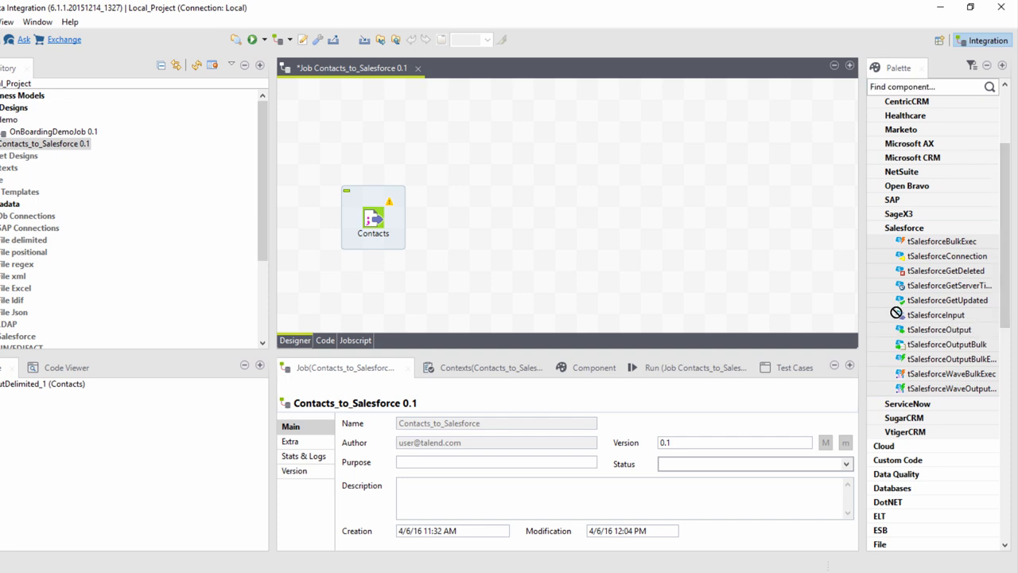
Step: Place tSalesforceOutput_1 right of Contacts and a tMap_1 between them on the job canvas
{"action": "left_click_drag", "start_coordinate": [939, 330], "coordinate": [714, 217]}
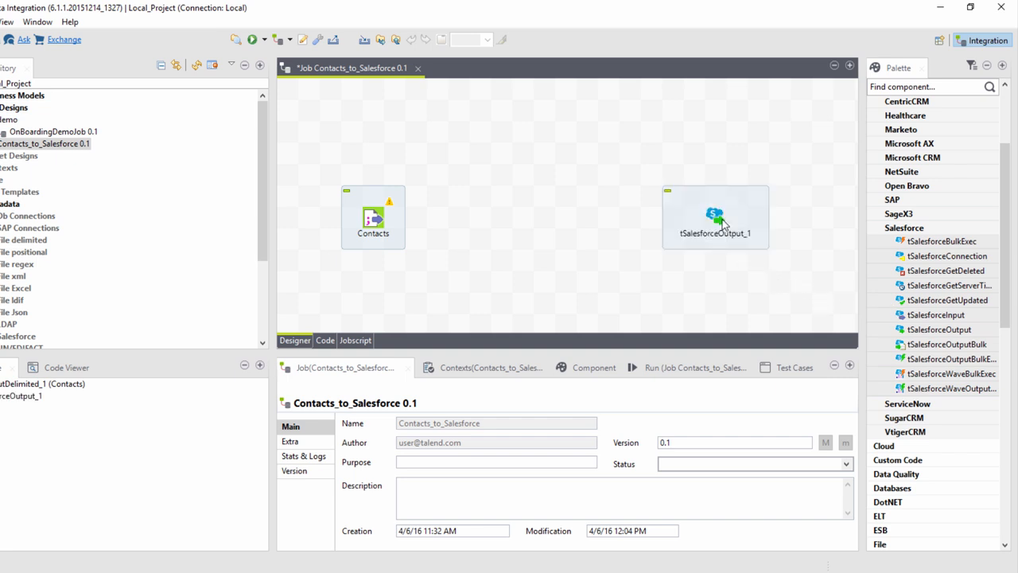
{"action": "scroll", "scroll_direction": "up", "scroll_amount": 3}
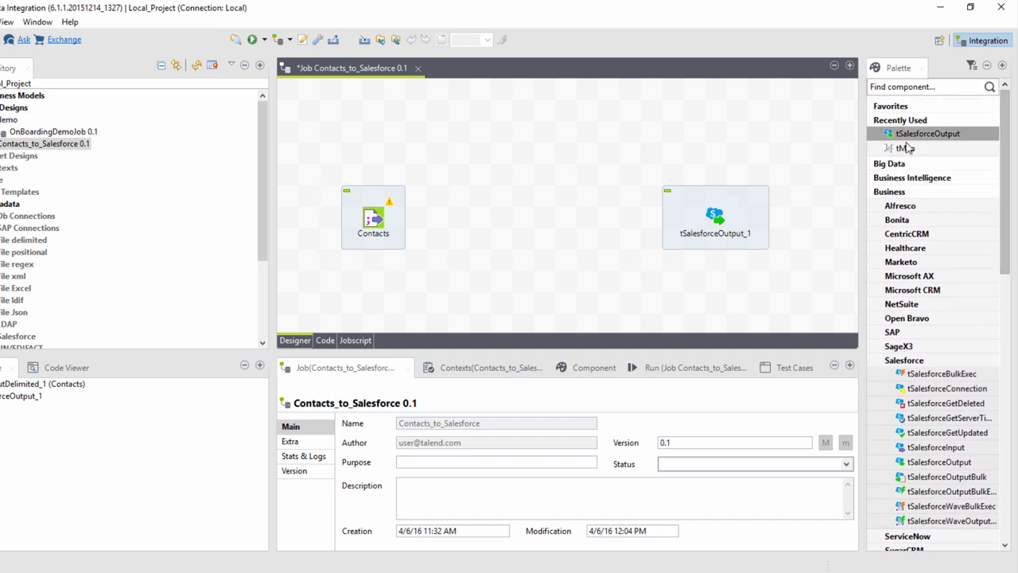
{"action": "left_click_drag", "start_coordinate": [906, 148], "coordinate": [523, 217]}
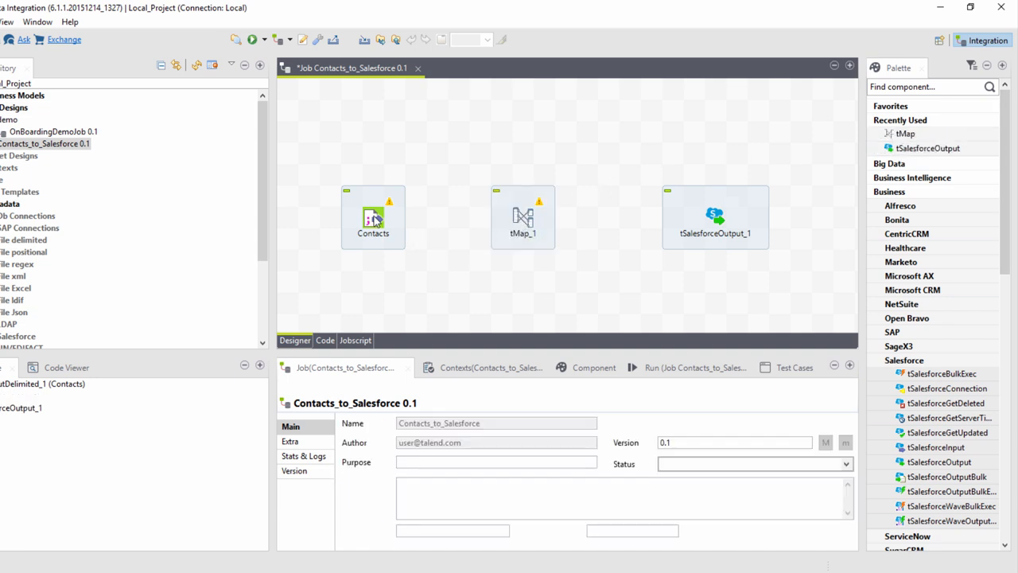
Step: Link Contacts to tMap_1 with a Main row1 connection
{"action": "right_click", "coordinate": [373, 217]}
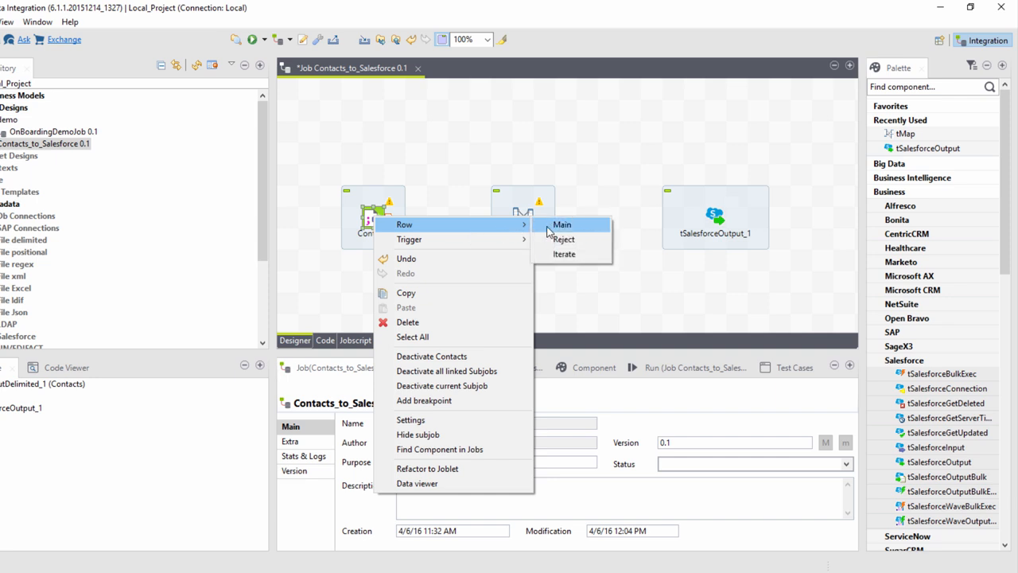
{"action": "left_click", "coordinate": [562, 223]}
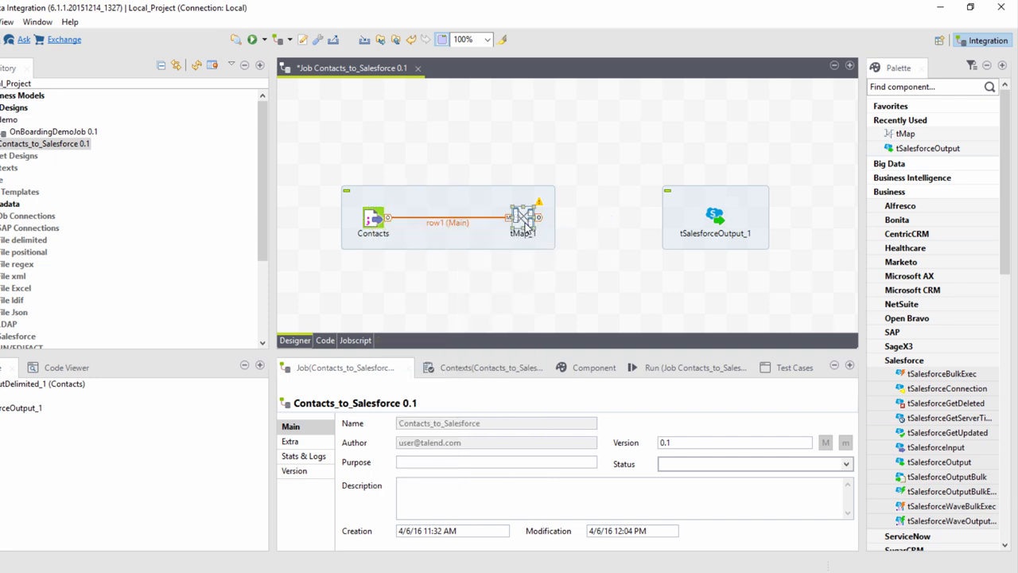
{"action": "right_click", "coordinate": [523, 220]}
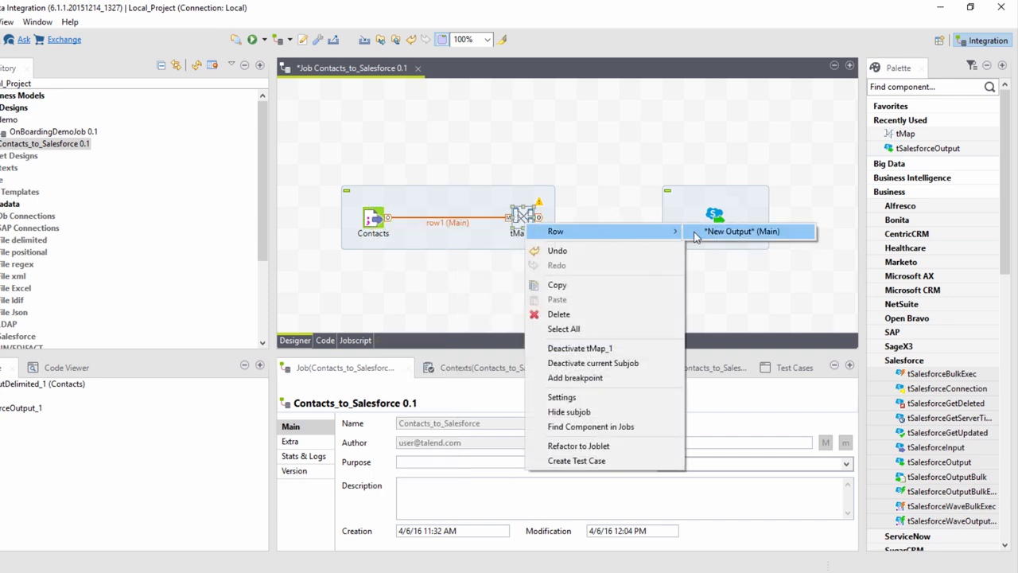
Step: Connect tMap_1 to tSalesforceOutput_1 with a new output flow named Output1
{"action": "left_click", "coordinate": [742, 231]}
{"action": "type", "text": "Outp"}
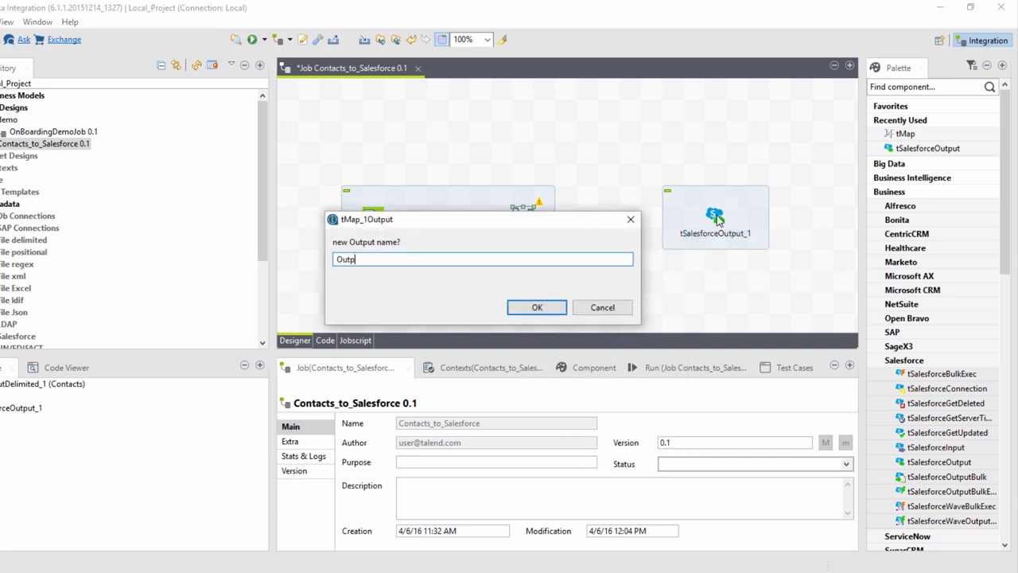
{"action": "left_click", "coordinate": [536, 308]}
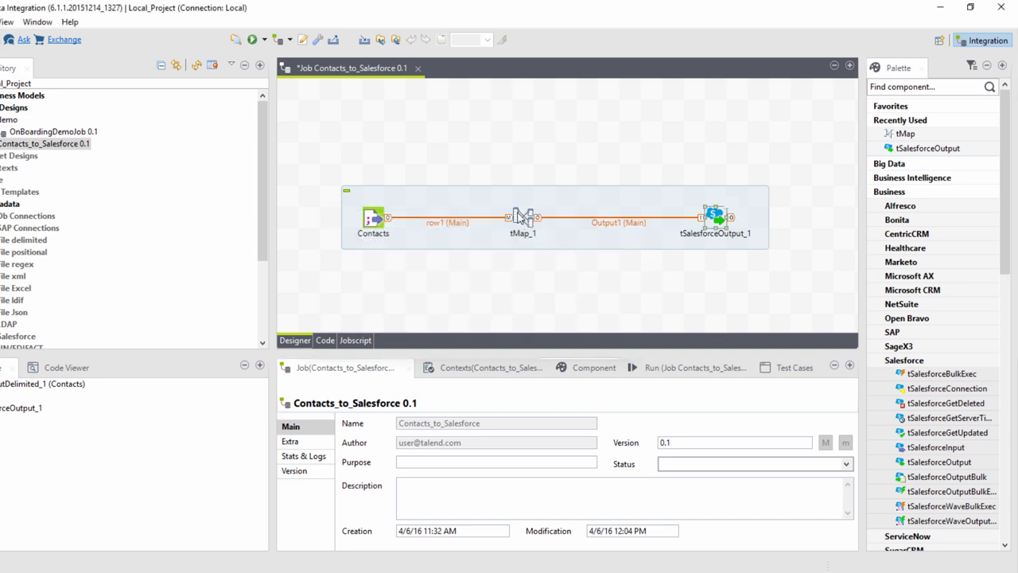
{"action": "left_click", "coordinate": [522, 220]}
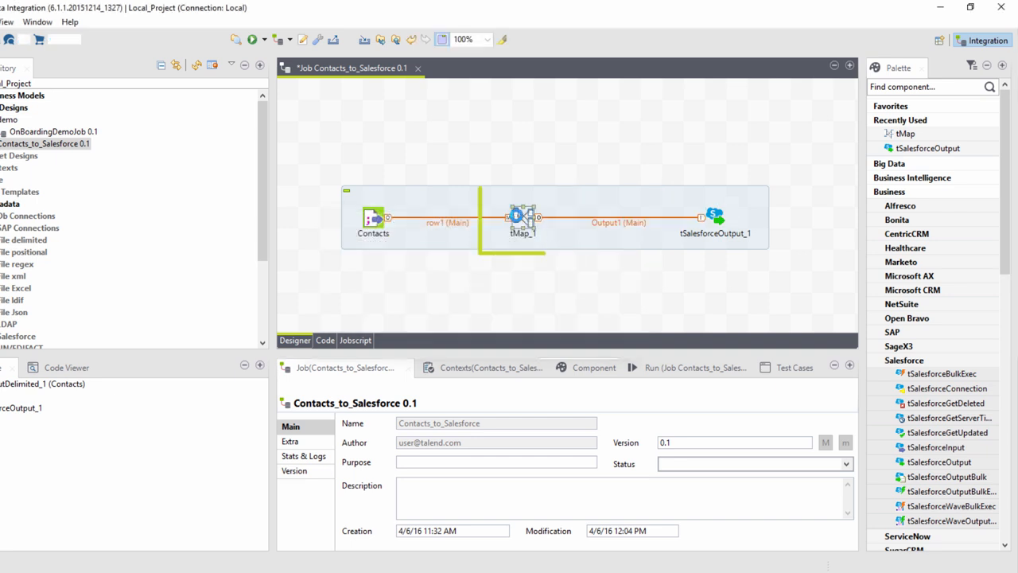
Step: In the tMap_1 Map Editor, map row1's Id column to the Salesforce_Contacts AccountNumber field
{"action": "double_click", "coordinate": [522, 216]}
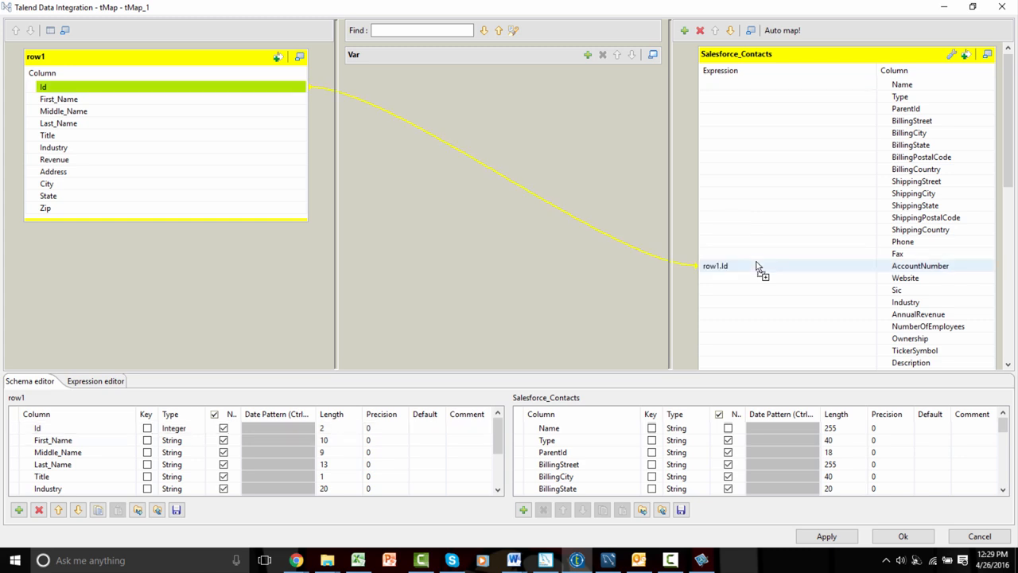
{"action": "left_click", "coordinate": [59, 99]}
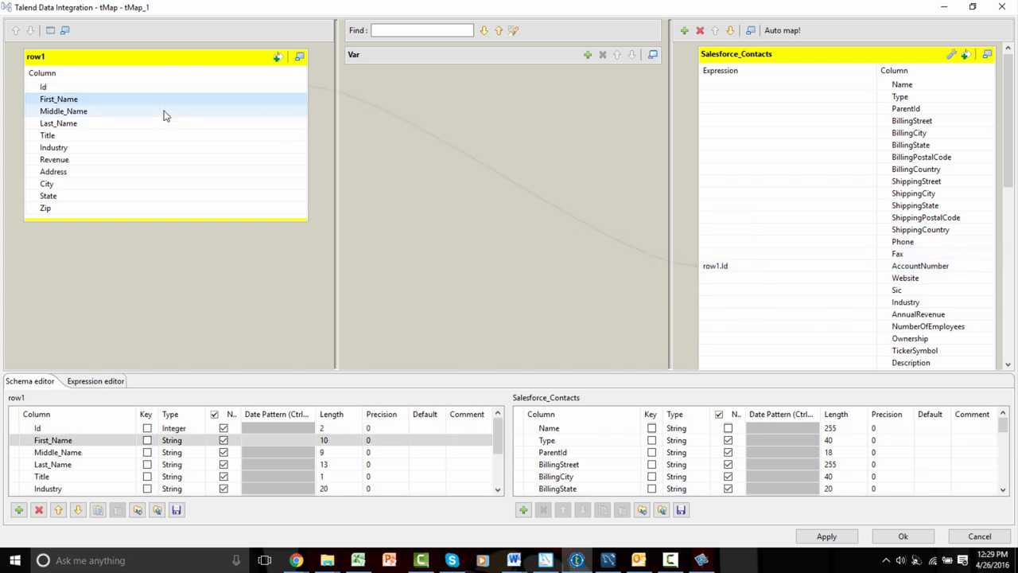